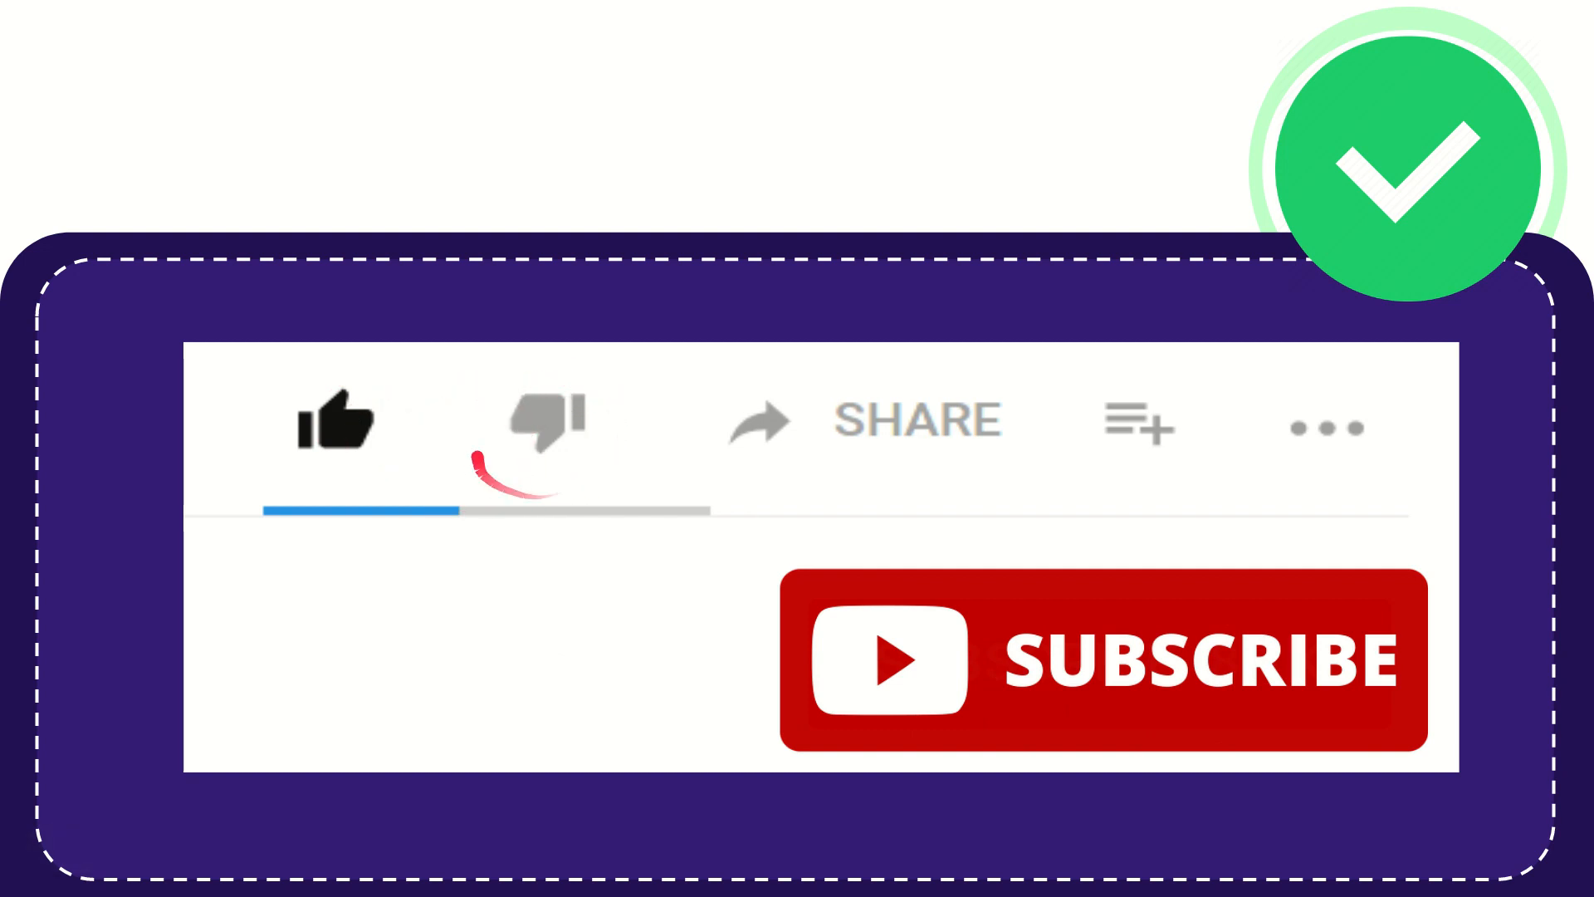
click(542, 420)
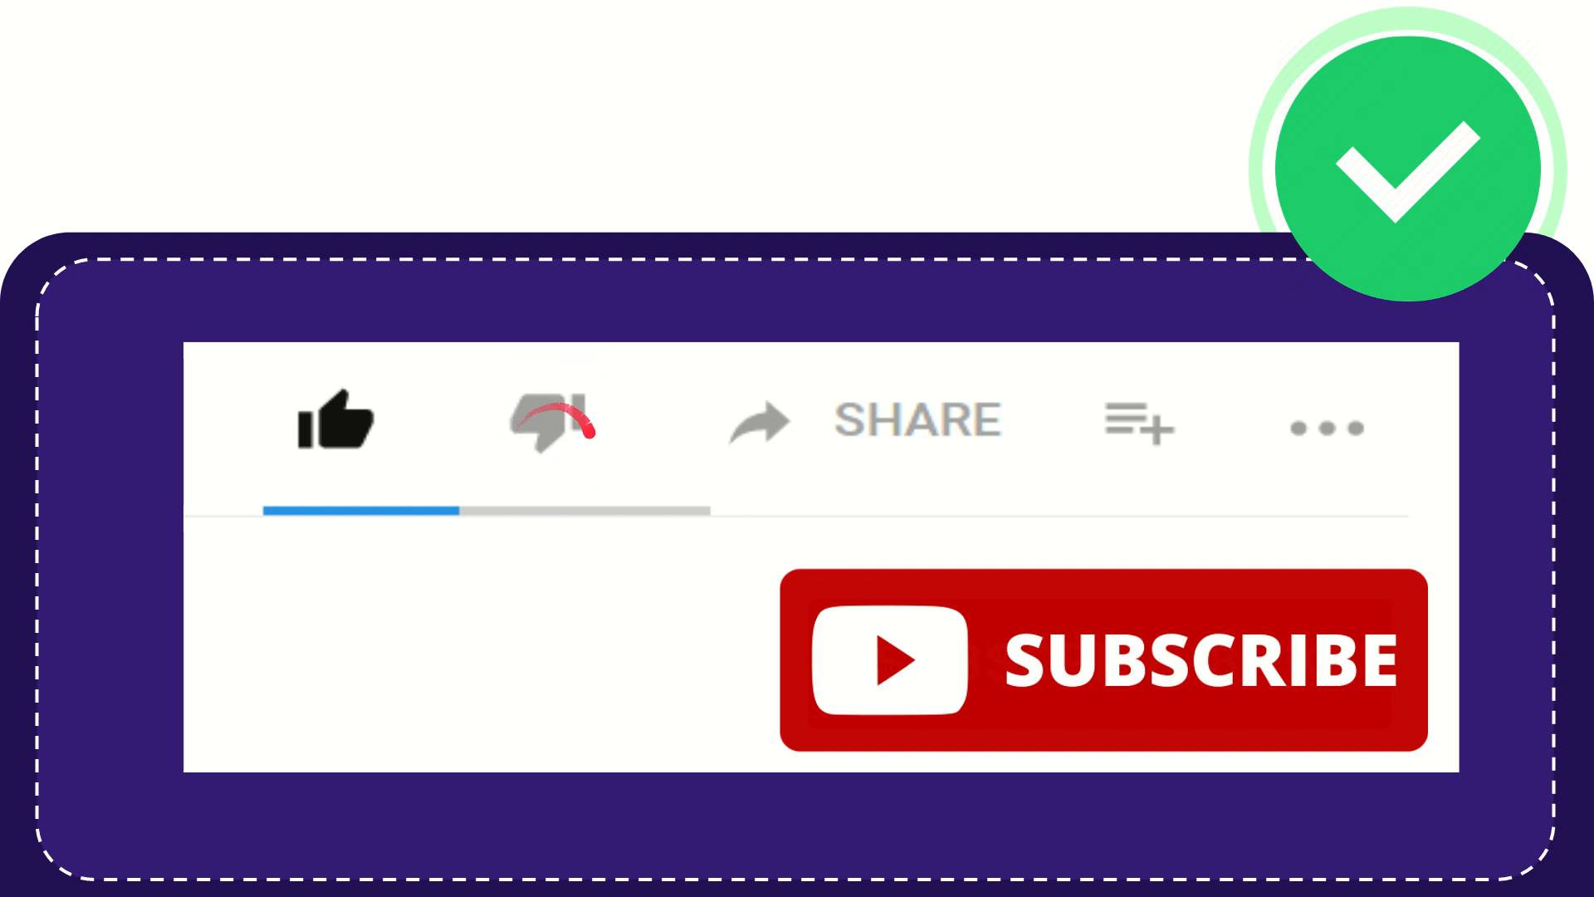
click(544, 422)
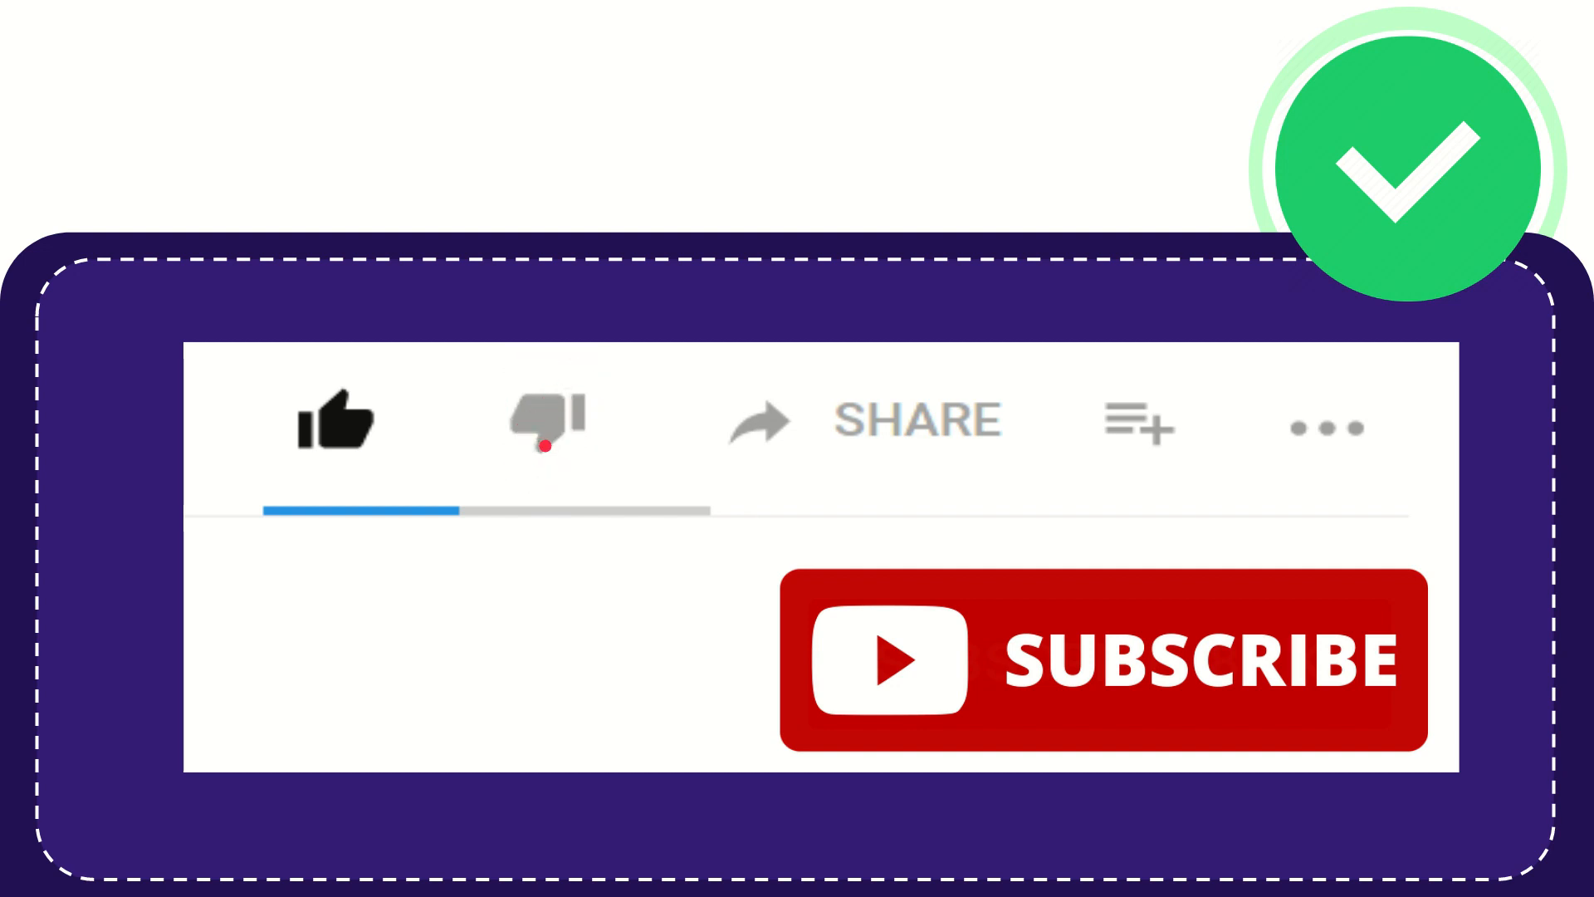